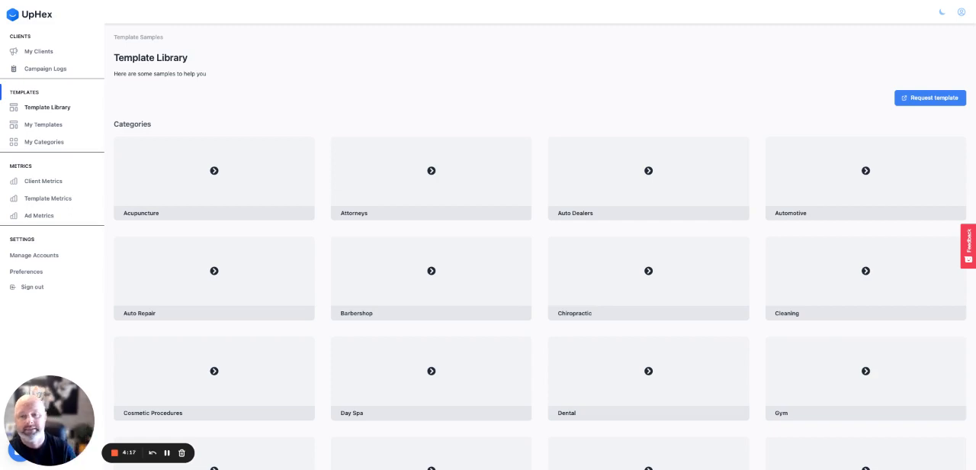
mouse_move(646, 240)
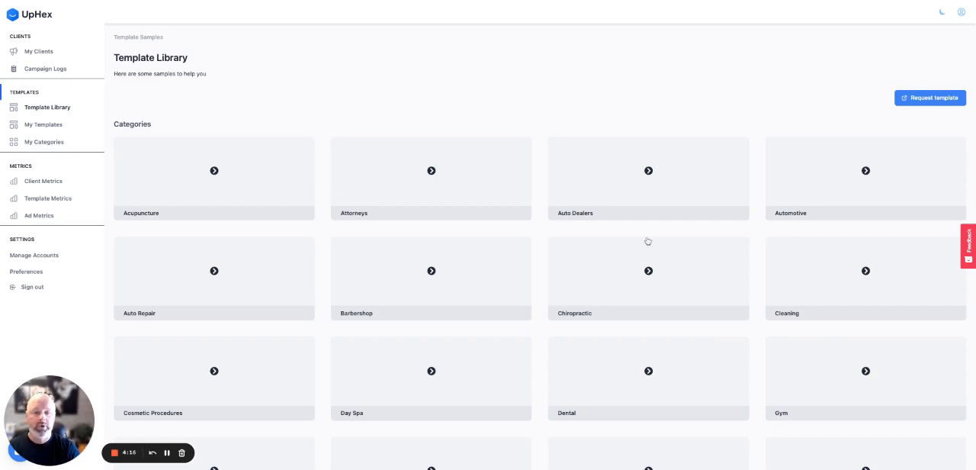
- In the Template Library, choose the Med Spa category and the Body Contouring Cryo T-Shock sample
scroll(down, 3)
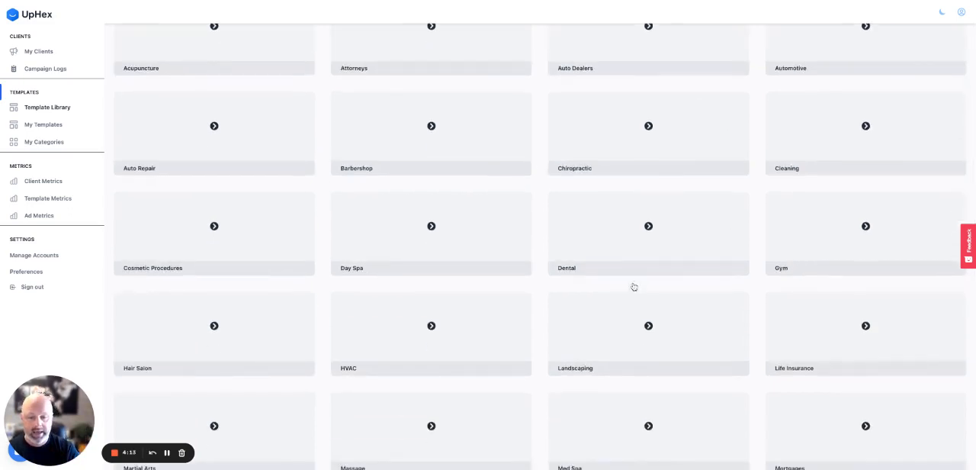
scroll(down, 3)
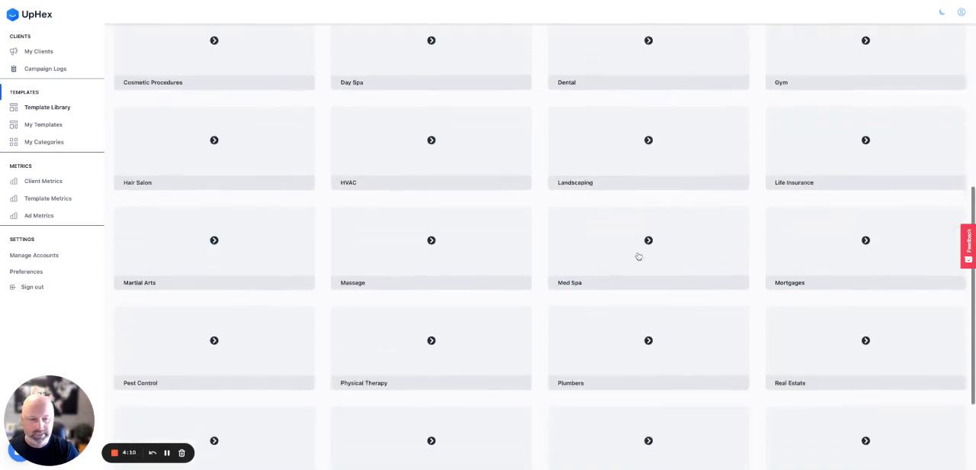
click(646, 252)
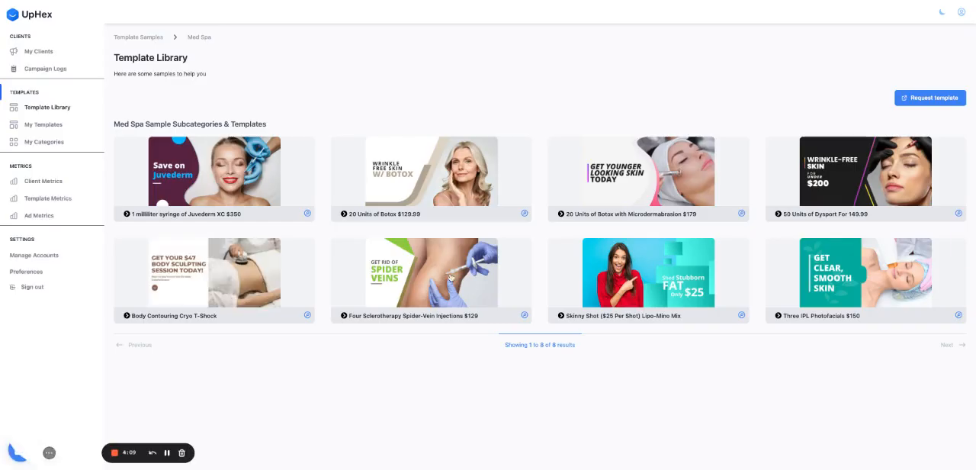
click(213, 271)
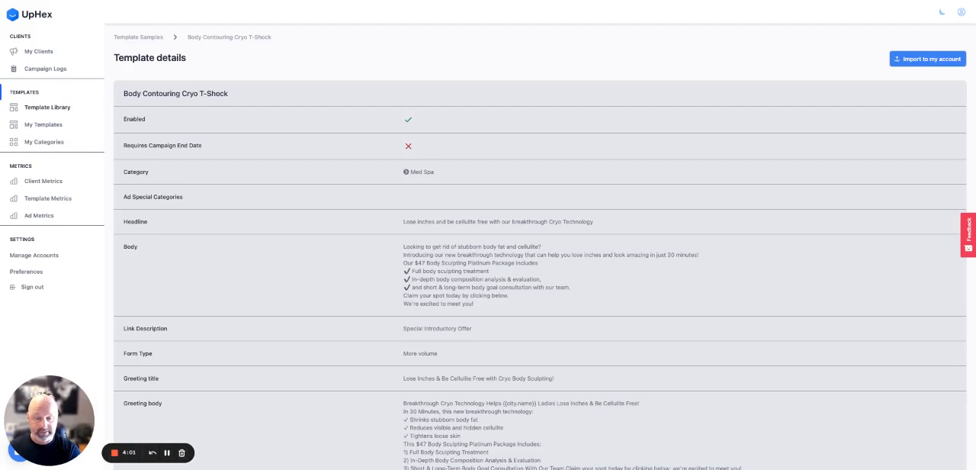
scroll(down, 3)
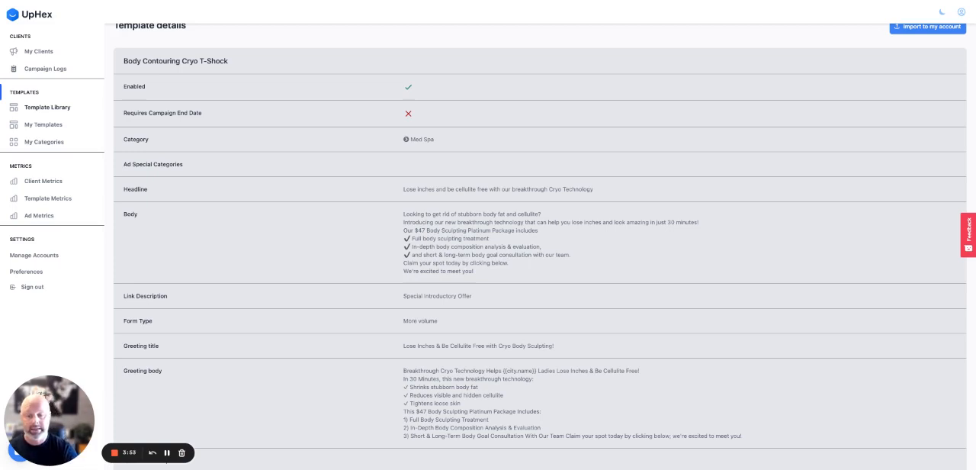
scroll(down, 3)
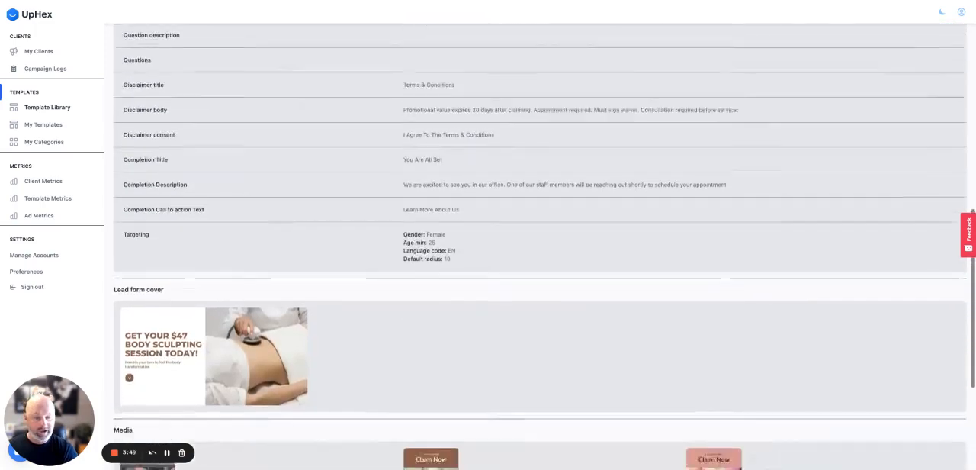
scroll(down, 3)
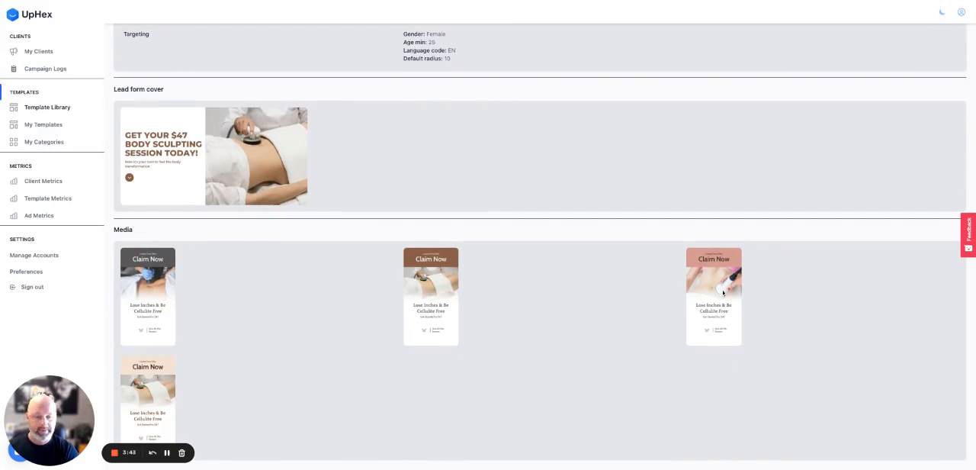
mouse_move(433, 319)
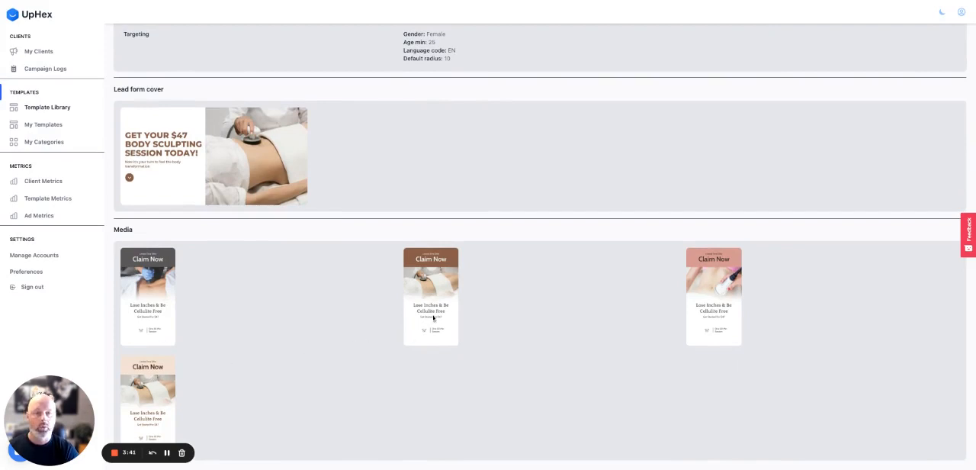
mouse_move(524, 327)
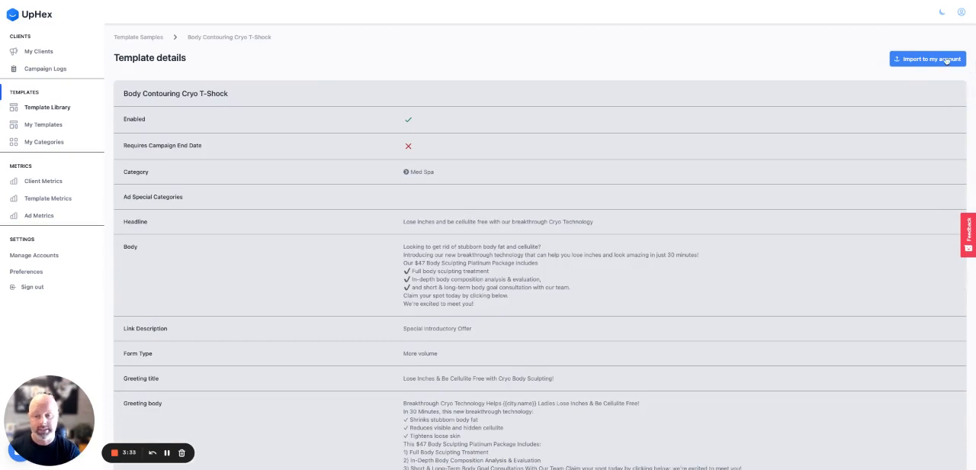
mouse_move(42, 128)
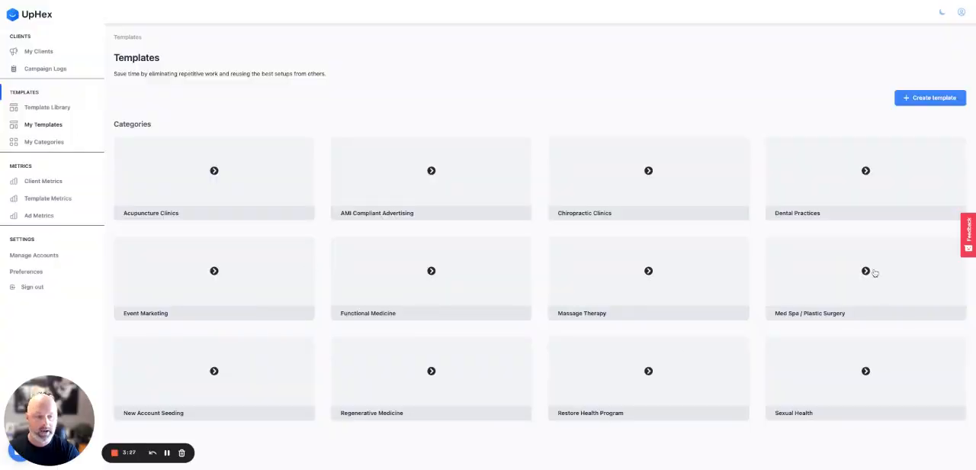
- In My Templates, go through Med Spa / Plastic Surgery and Fat Transfer & Laser Liposuction to the Cryo T-Shock Copy, selecting its FDA approved line
click(866, 271)
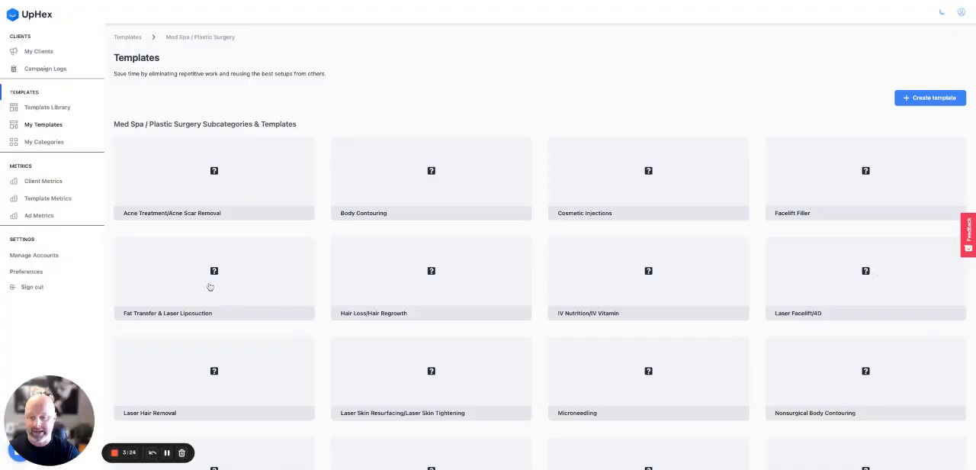
click(213, 278)
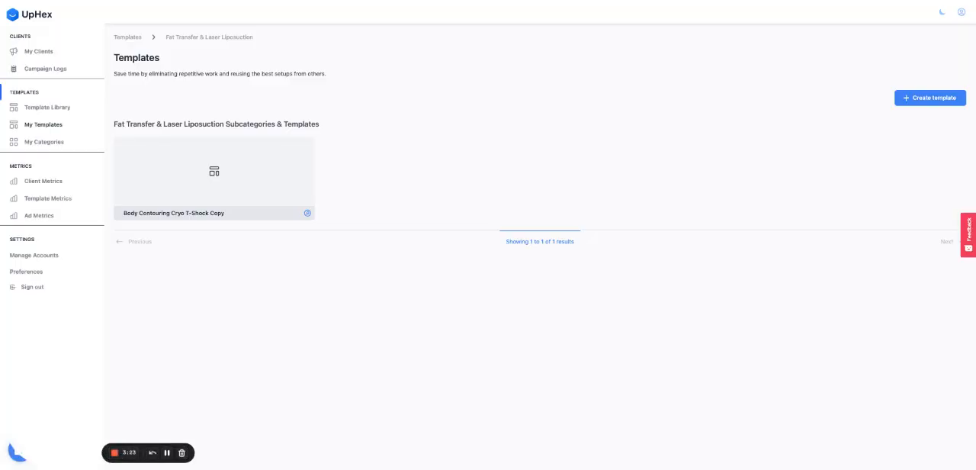
click(213, 172)
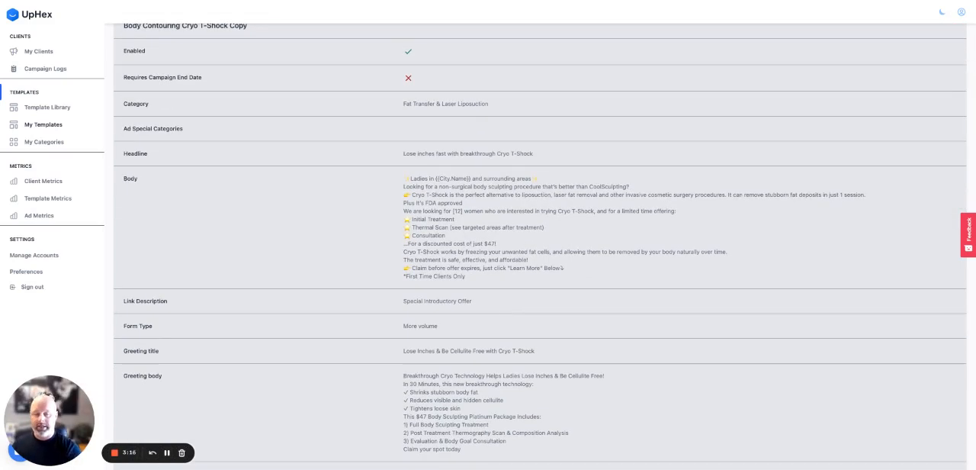
mouse_move(473, 283)
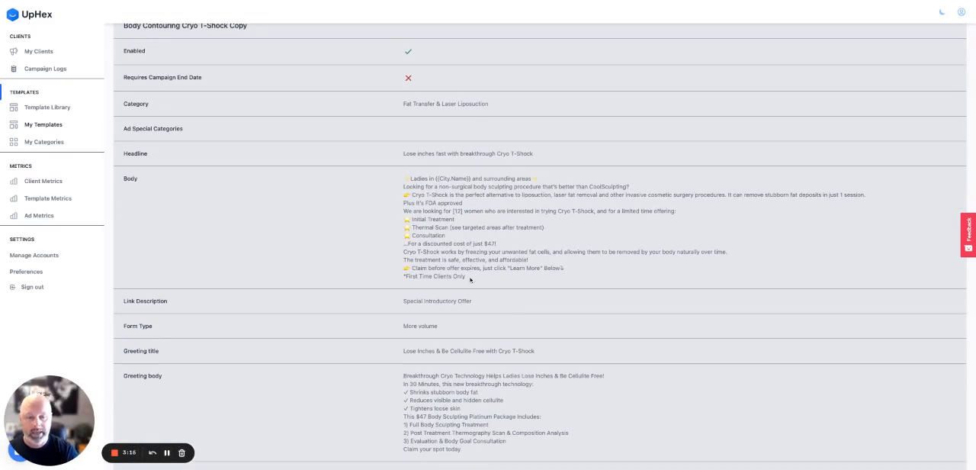
drag(402, 179, 473, 277)
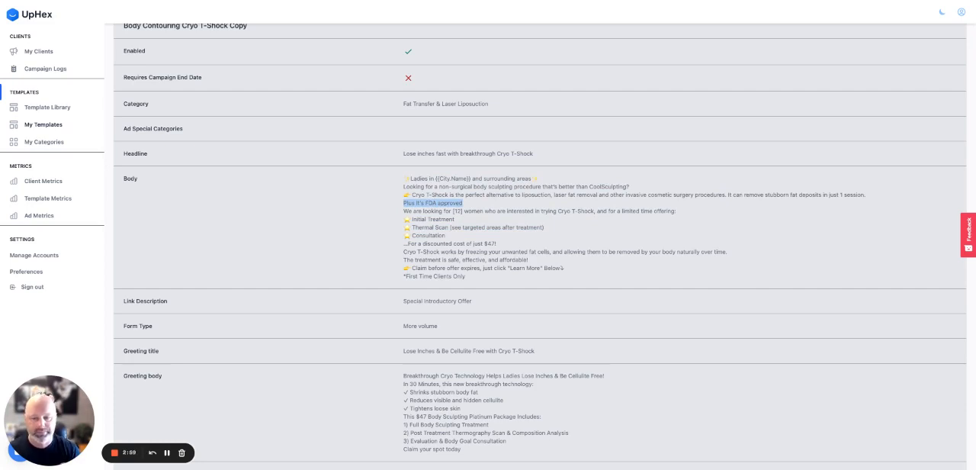
- Scroll the Edit template page down to the Media section and lead form cover area
scroll(down, 3)
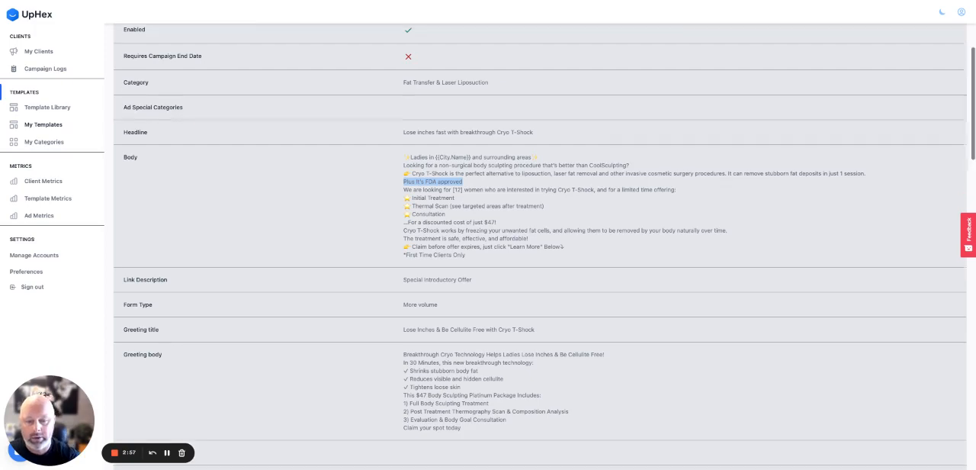
scroll(down, 3)
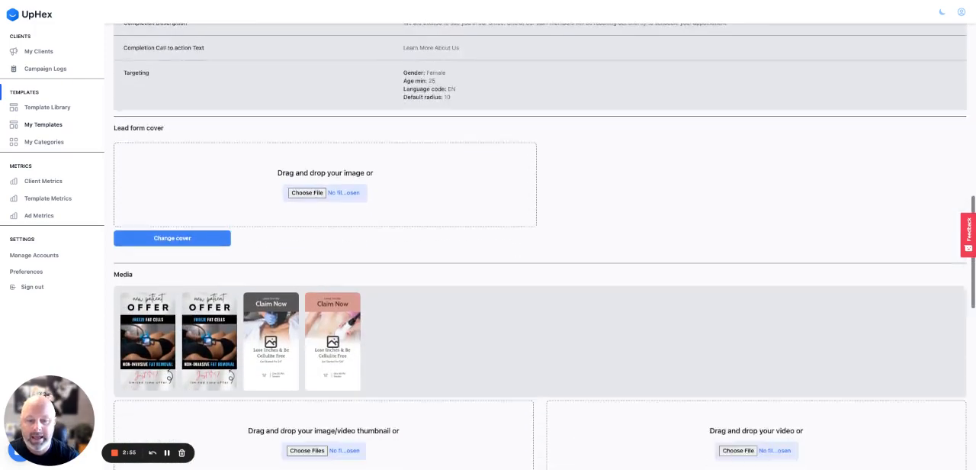
scroll(down, 3)
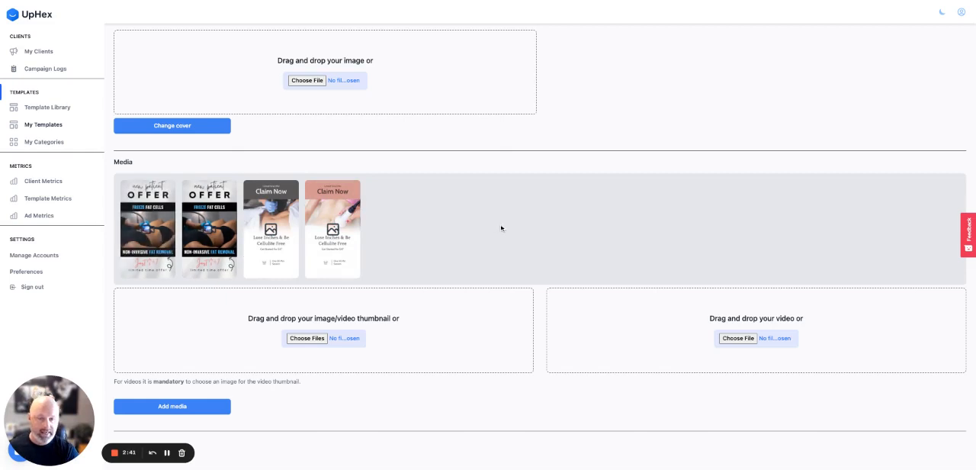
mouse_move(487, 242)
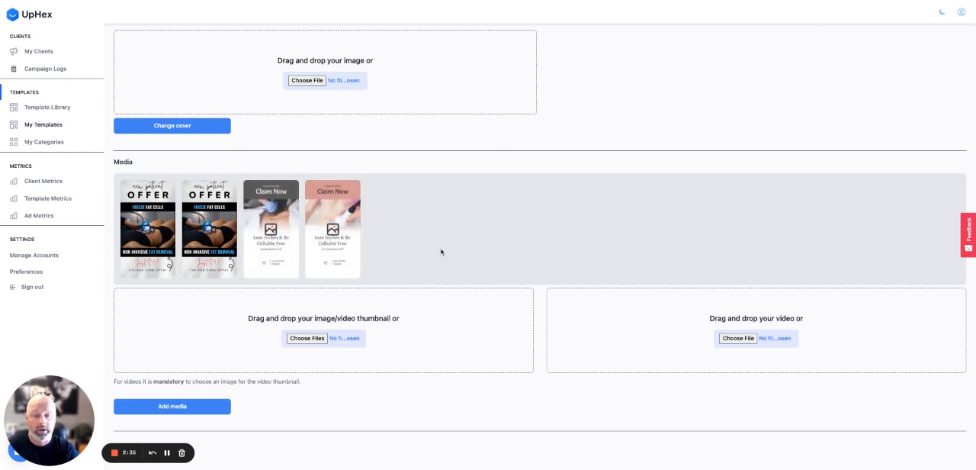
mouse_move(211, 449)
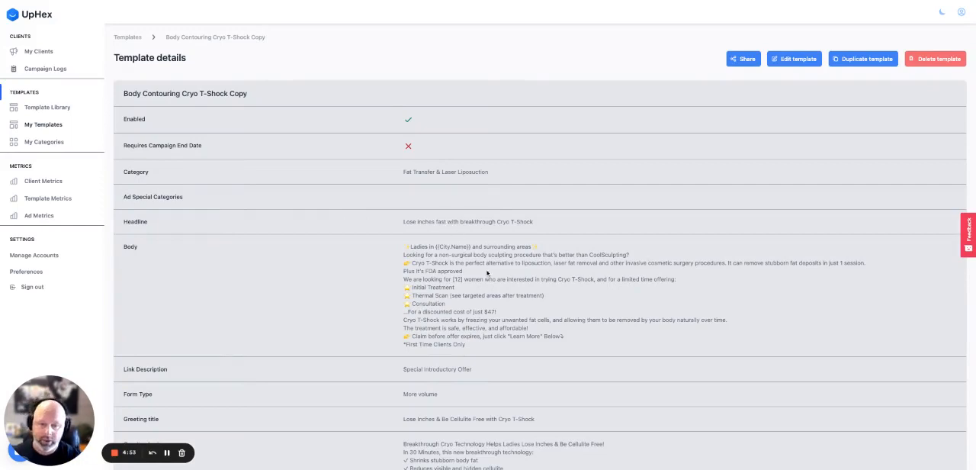
mouse_move(472, 351)
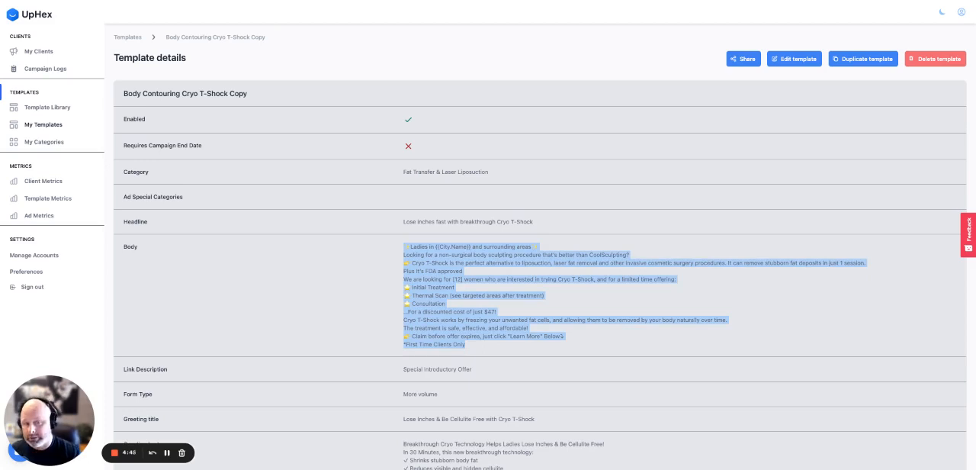
scroll(down, 3)
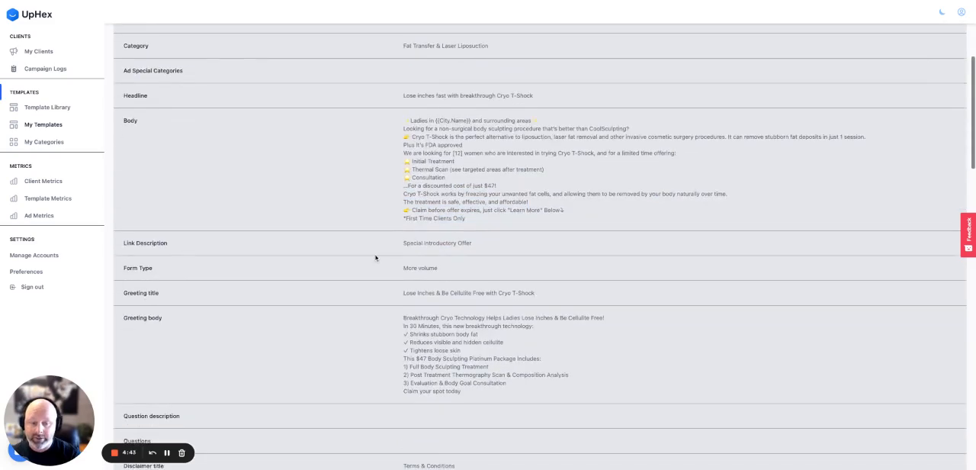
scroll(down, 3)
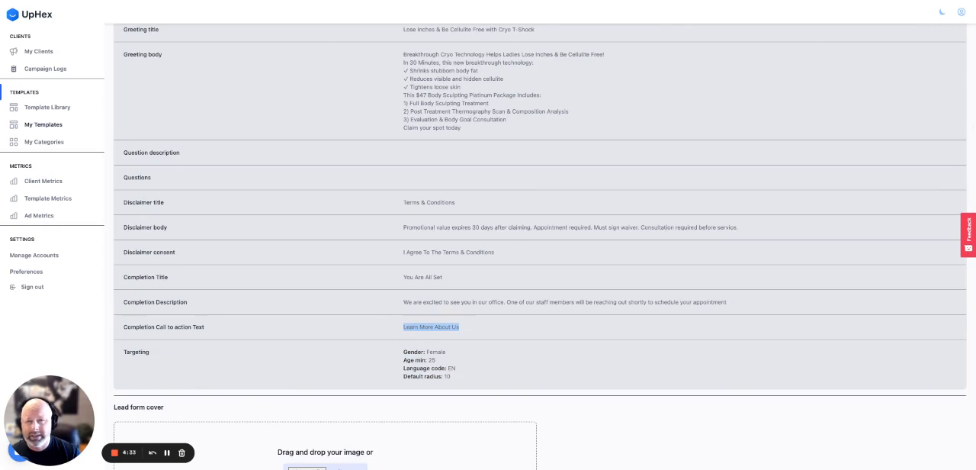
mouse_move(403, 302)
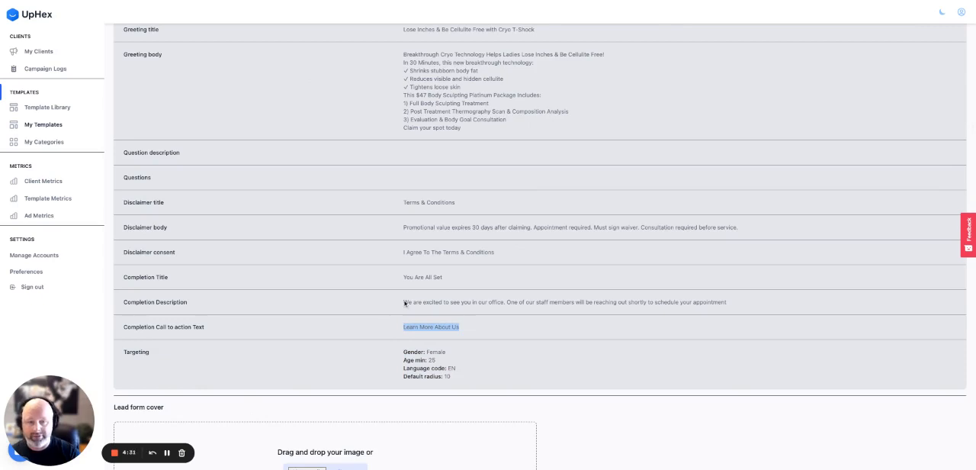